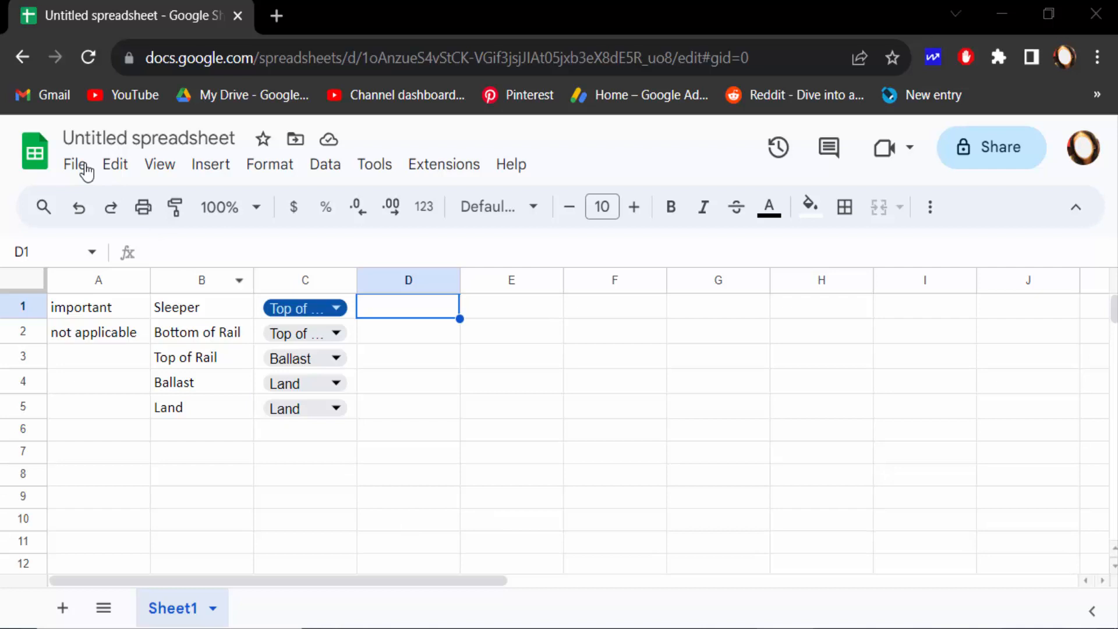
pyautogui.moveTo(340, 404)
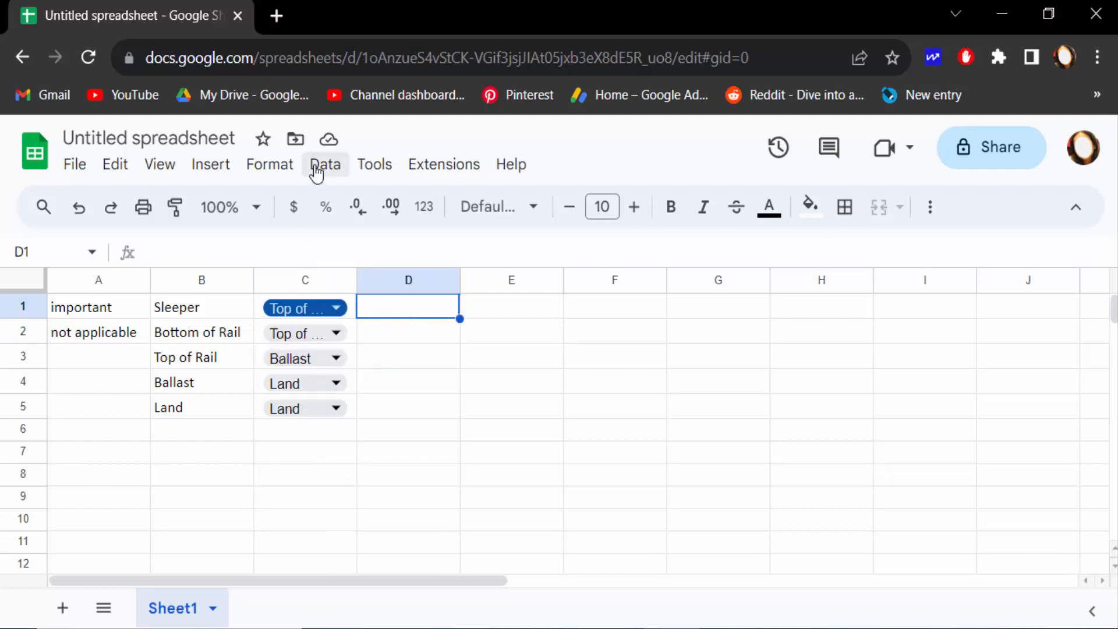
# Show the data validation rules pane listing the C1 and C2:C5 dropdown rules.
pyautogui.click(324, 164)
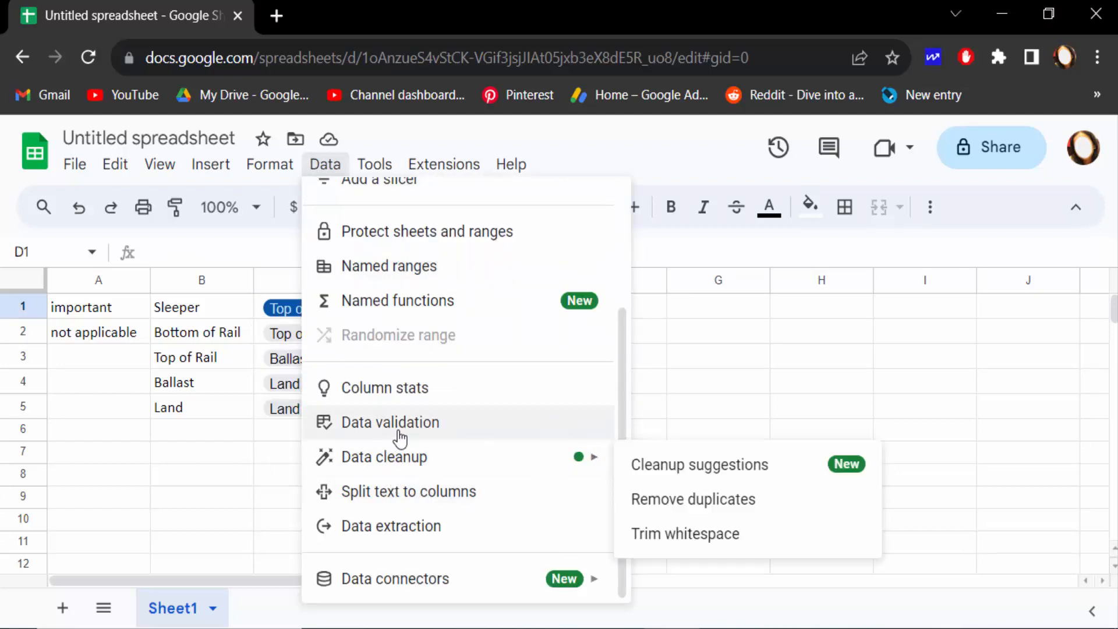
pyautogui.click(391, 422)
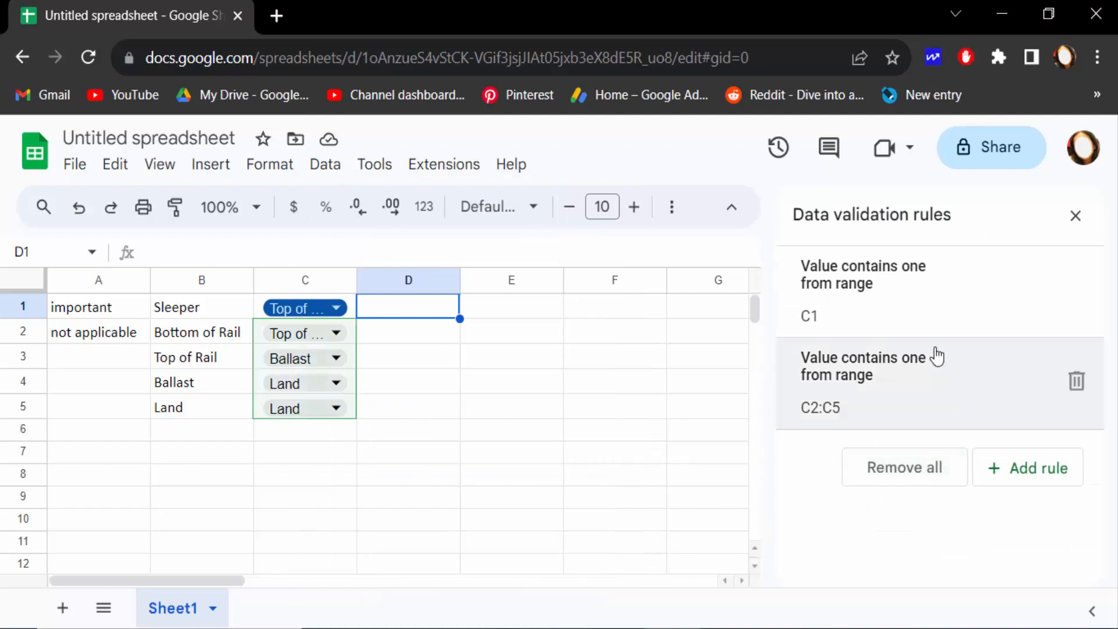
pyautogui.moveTo(582, 351)
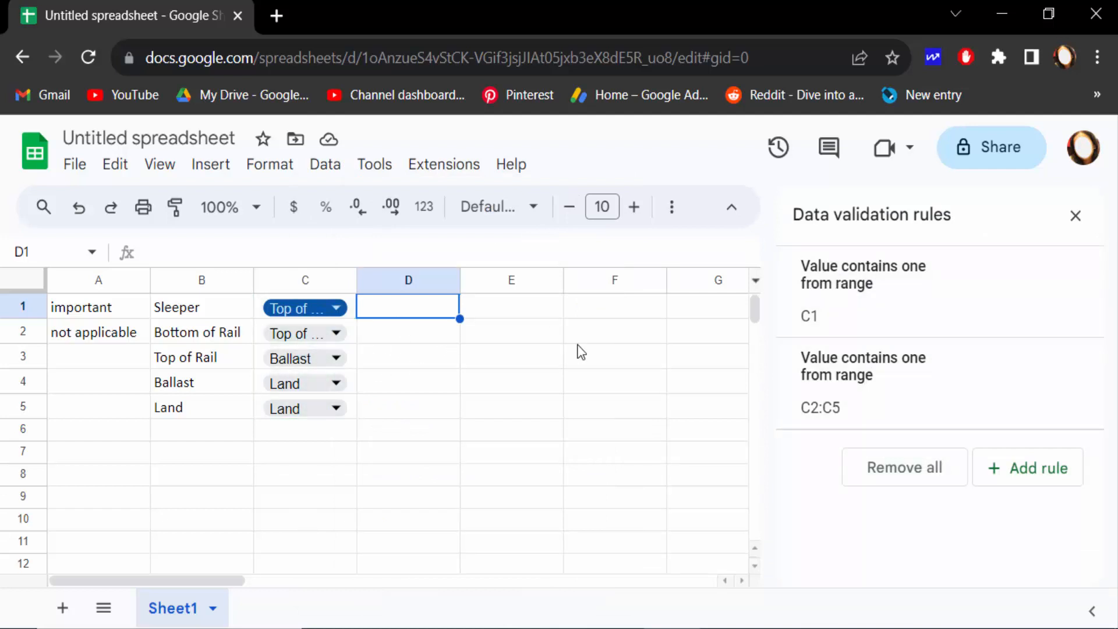
pyautogui.moveTo(905, 467)
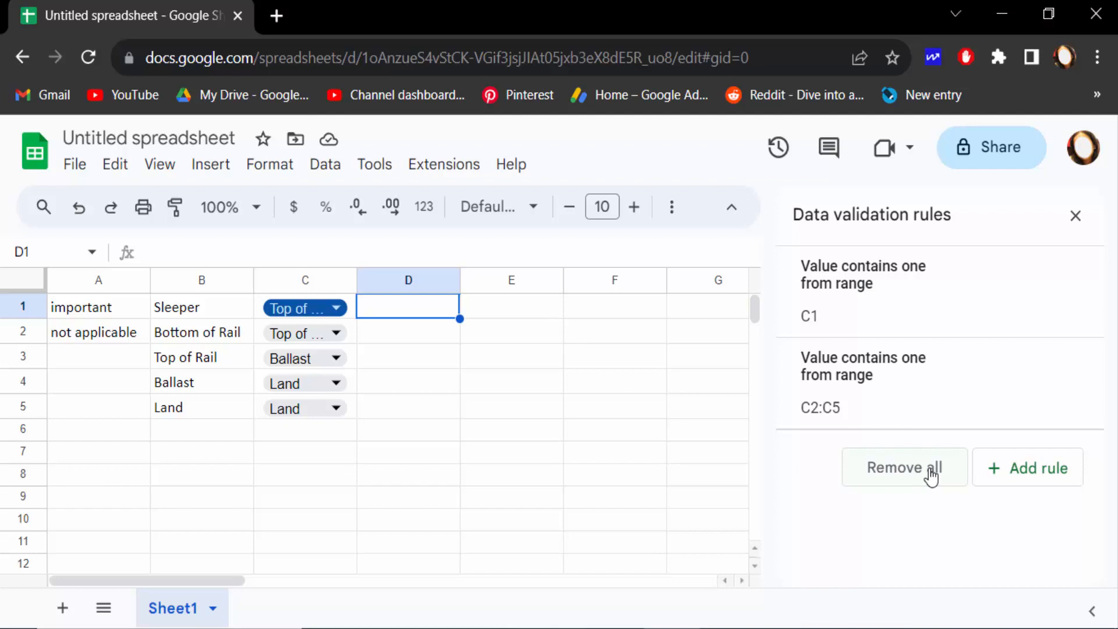
# Remove all data validation rules and confirm C1 now holds a plain text value.
pyautogui.click(904, 467)
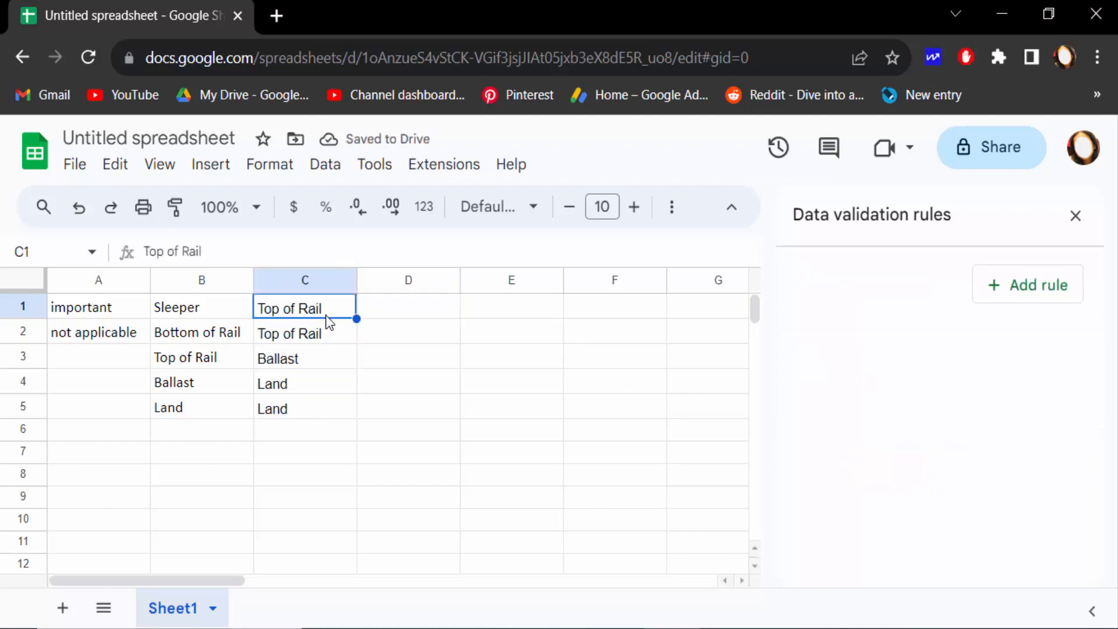
pyautogui.moveTo(320, 335)
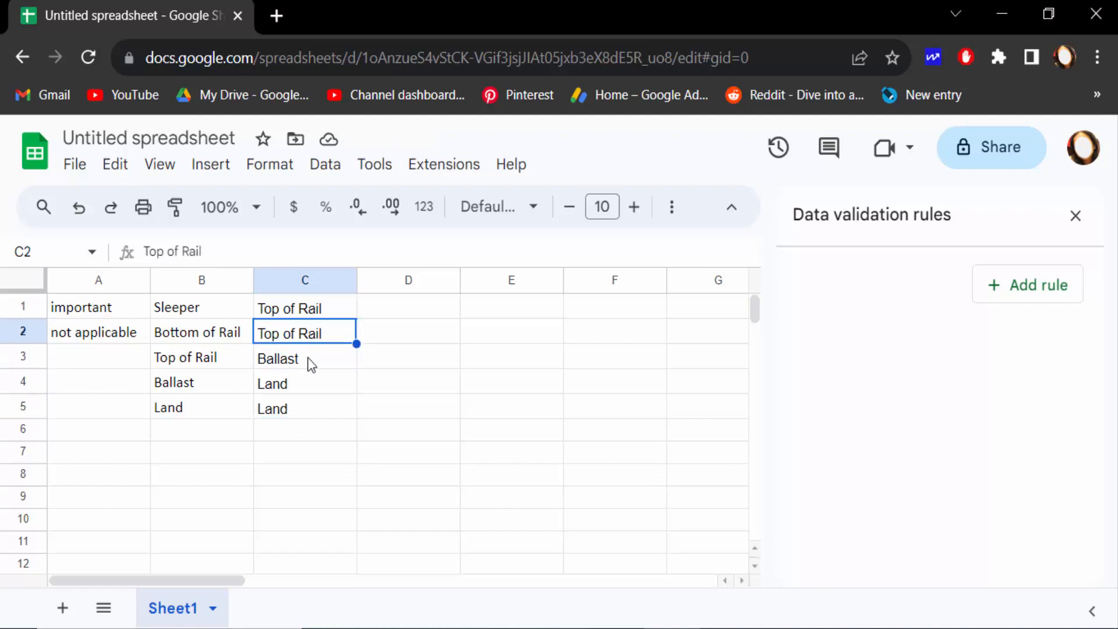
pyautogui.click(305, 308)
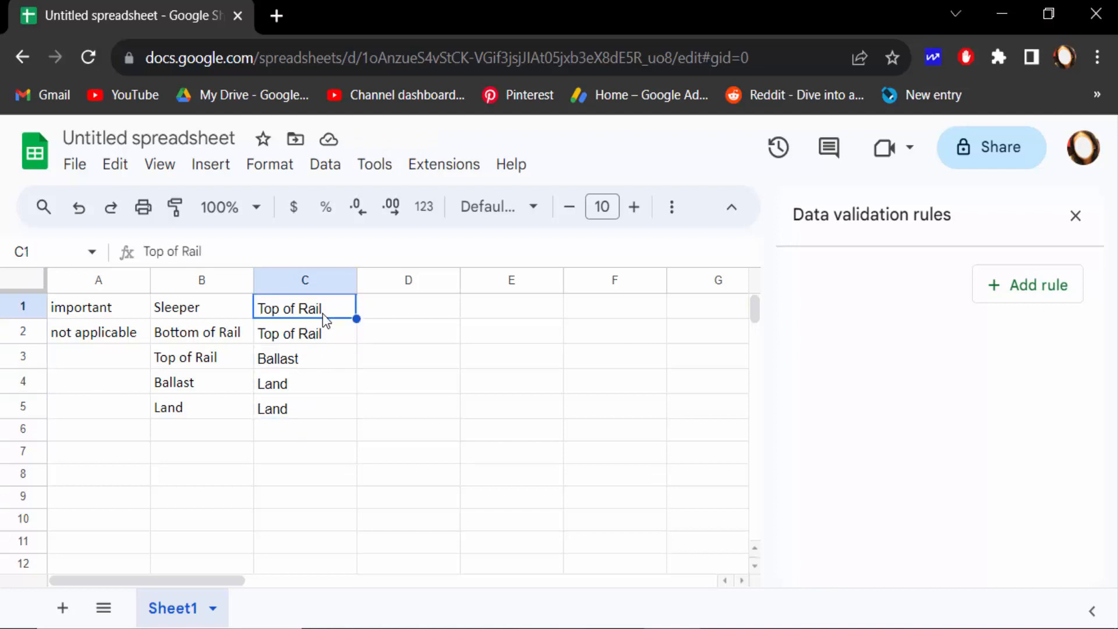
pyautogui.moveTo(318, 339)
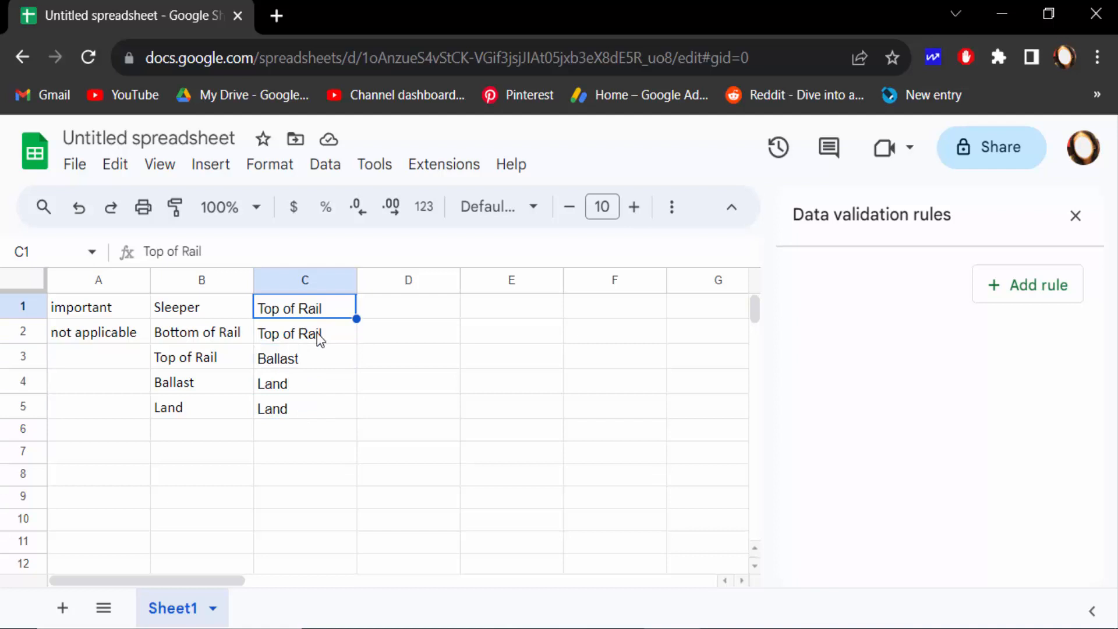